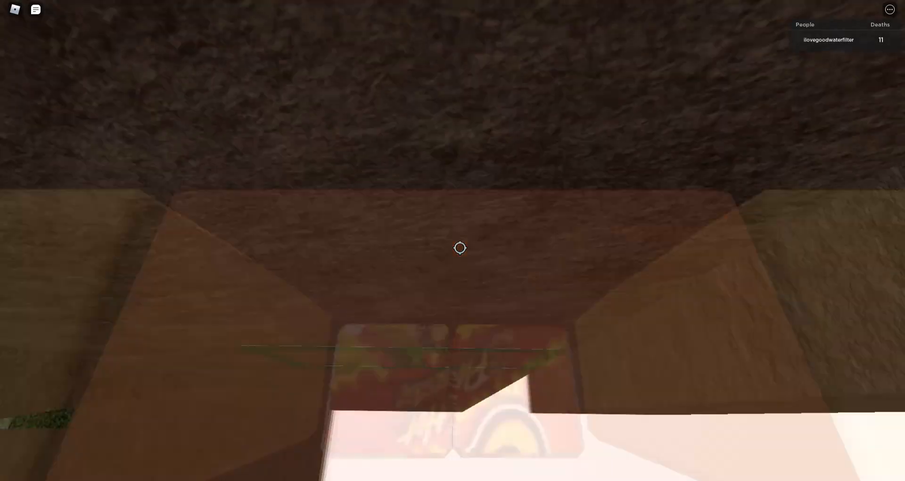
mouse_move(460, 248)
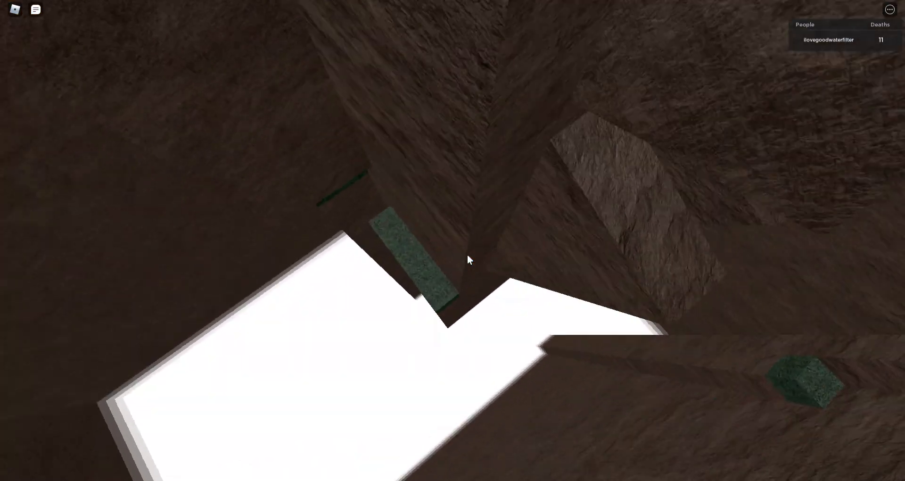
mouse_move(467, 259)
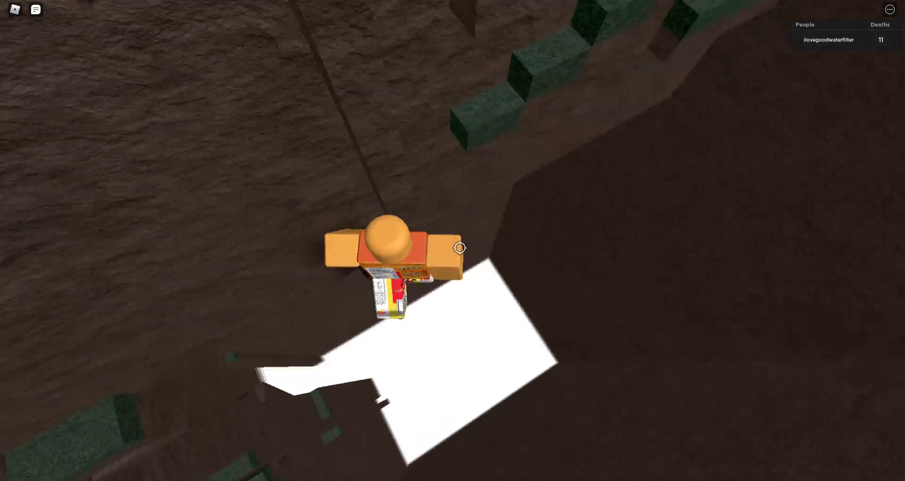
mouse_move(453, 240)
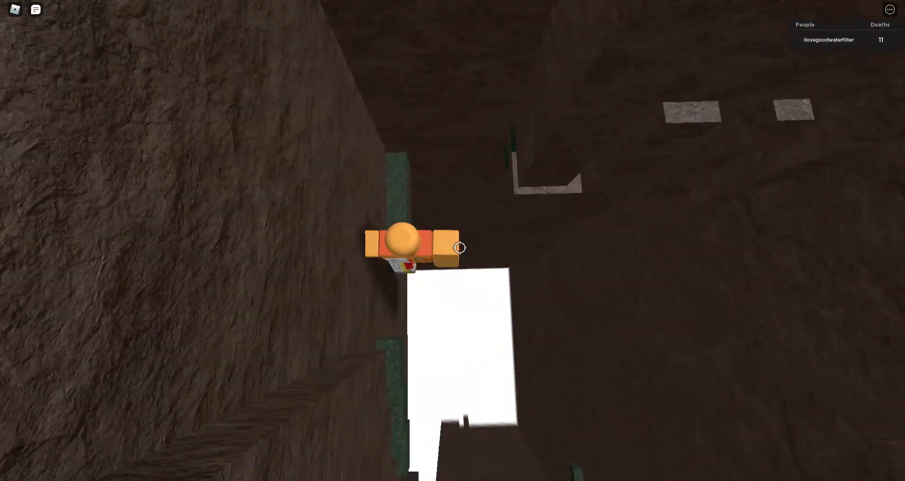